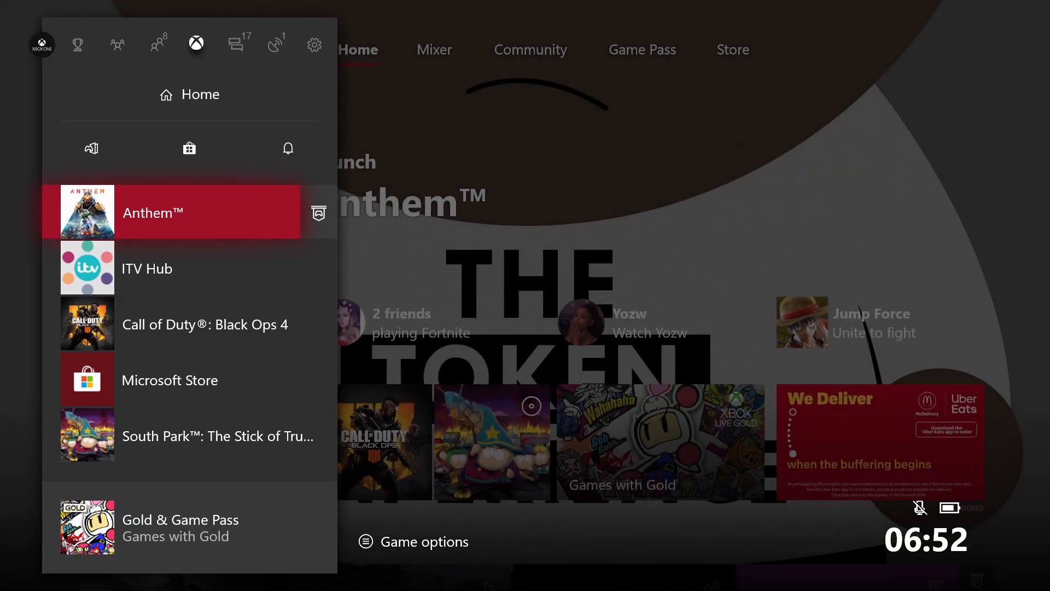
# Step: Launch Anthem™ from the guide, reaching the trial notice with under 8 hours left
pyautogui.click(153, 212)
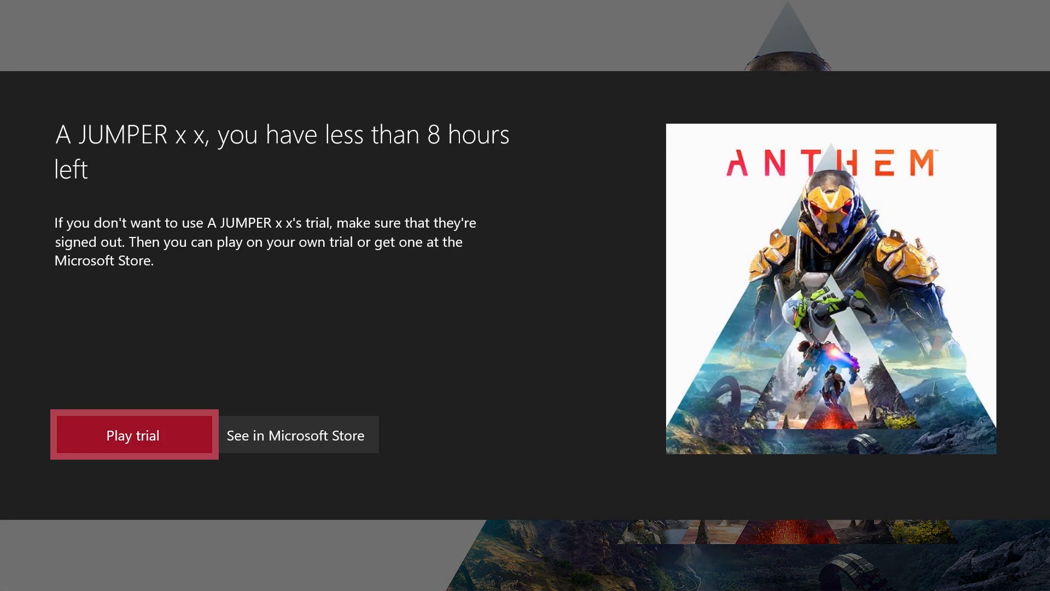